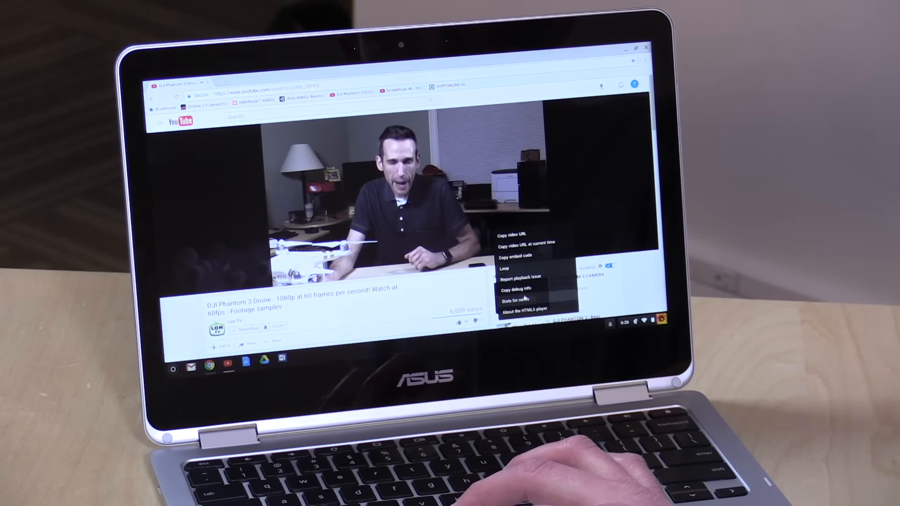
- Turn on the Stats for nerds overlay on the 1080p 60fps drone video
click(515, 298)
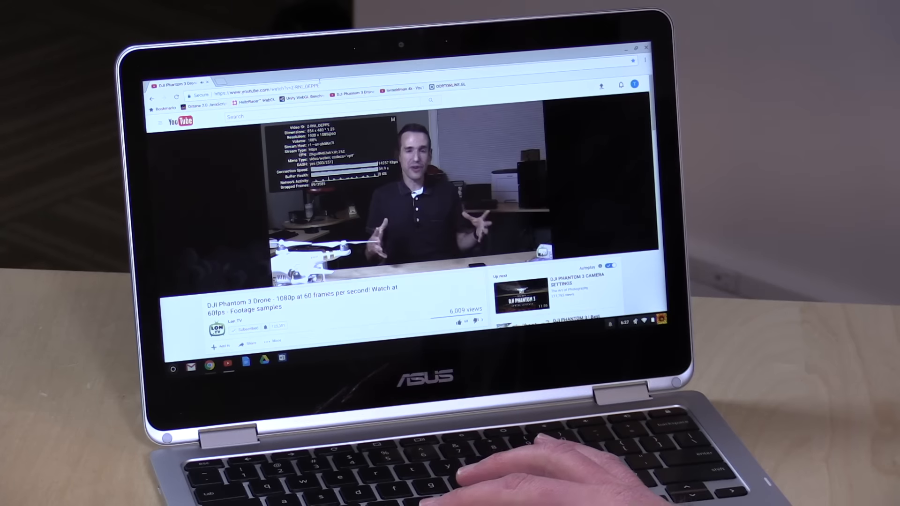
- Load the NASA Juno picture-sites article via nasa.gov and follow its link to the JunoCam voting page
text(nasa.gov)
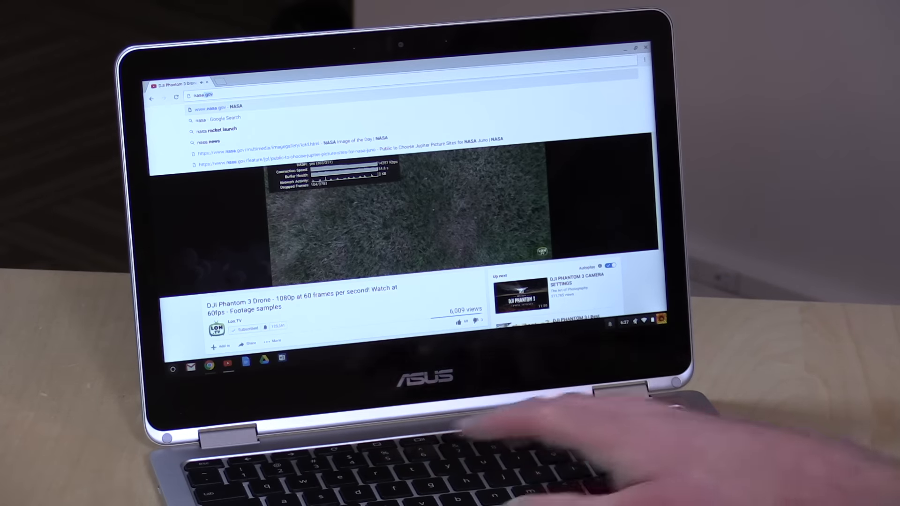
key(enter)
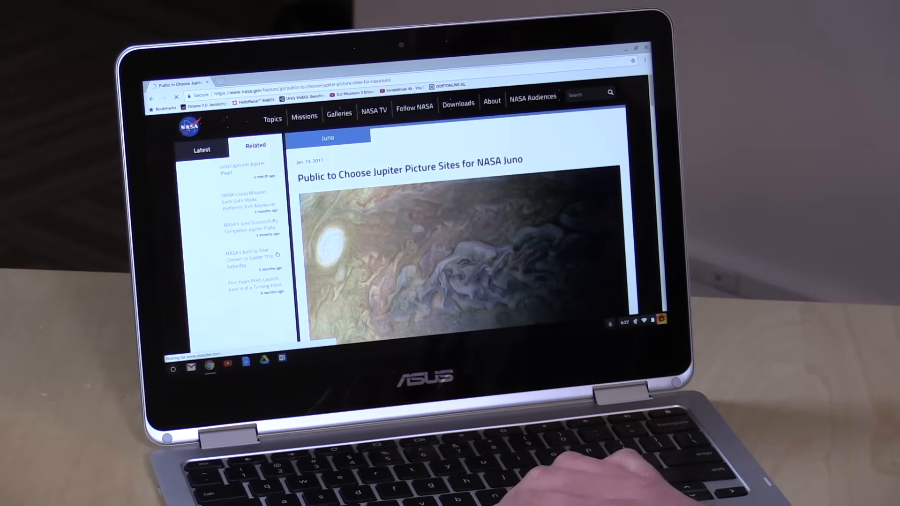
scroll(down, 3)
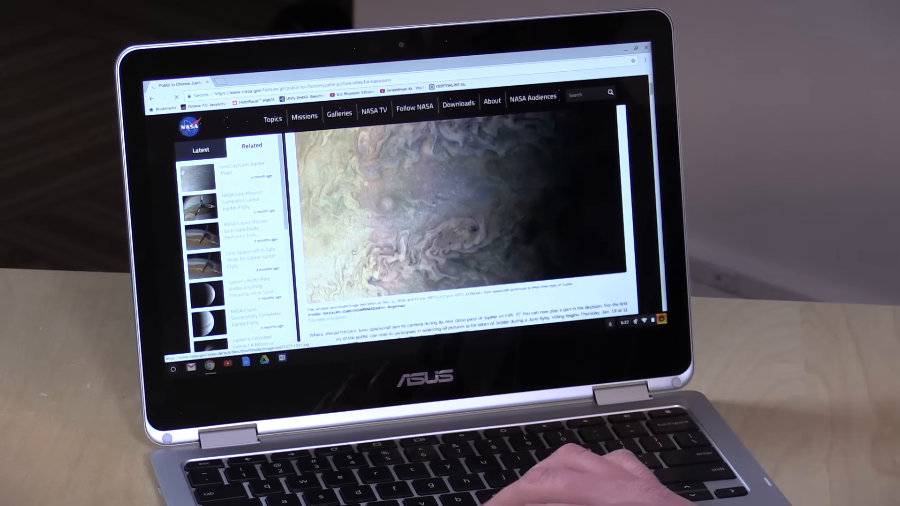
scroll(down, 3)
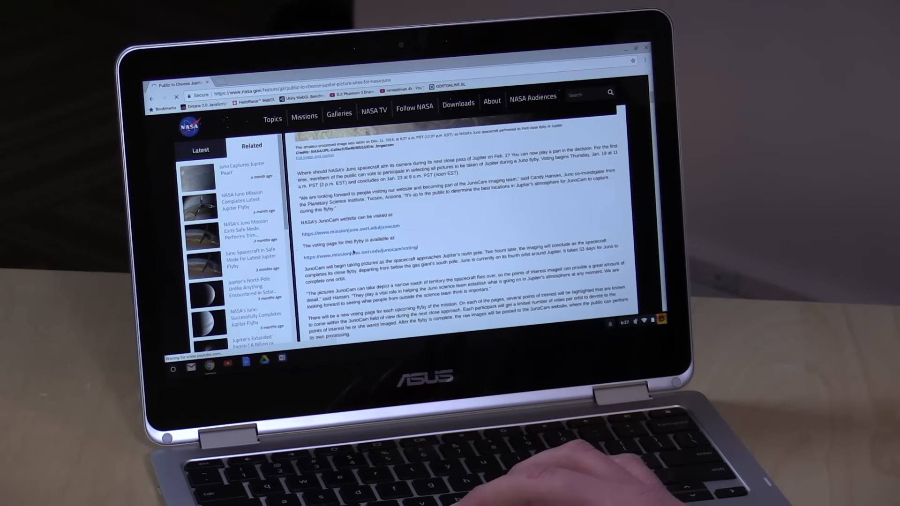
click(363, 247)
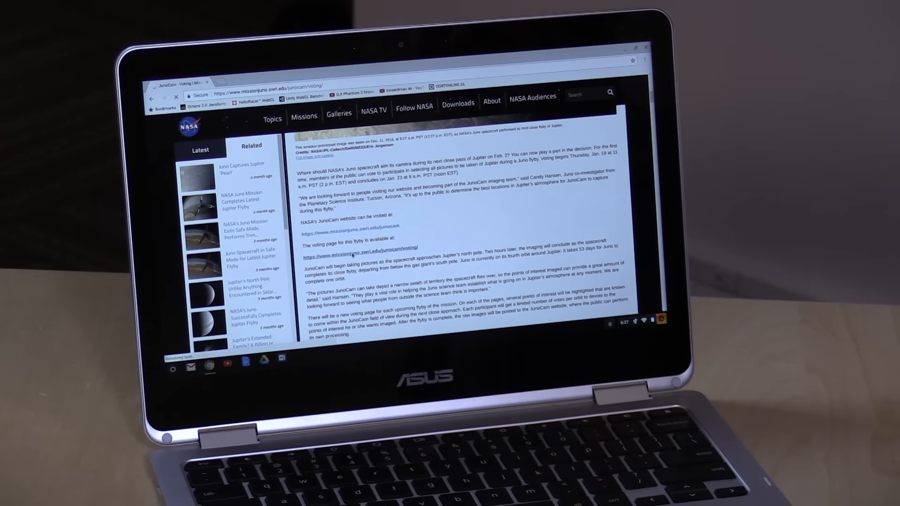